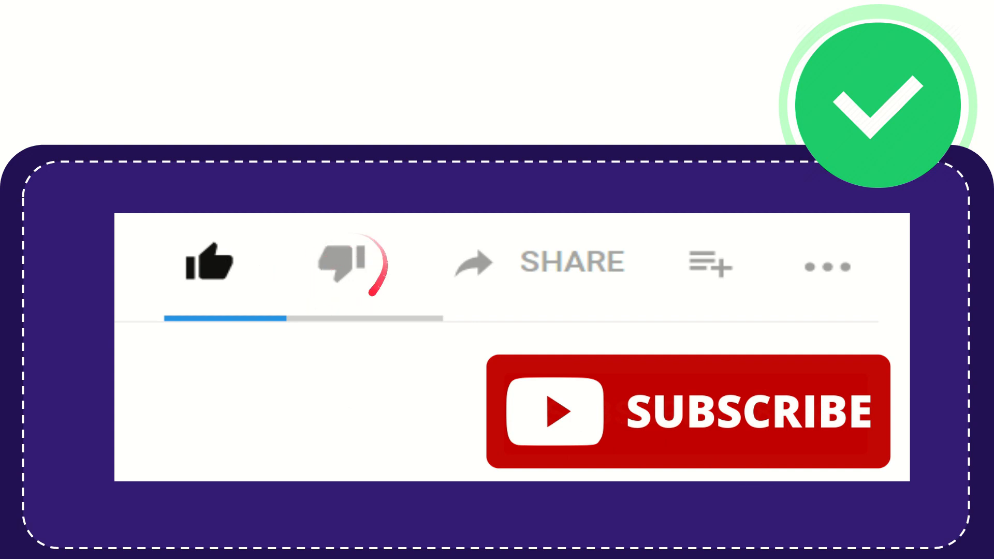
pyautogui.click(343, 263)
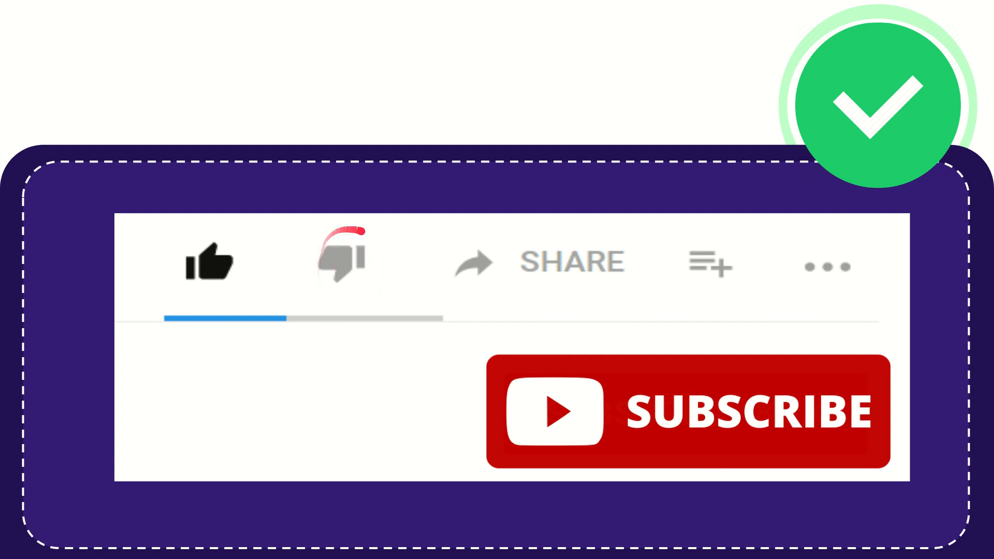
pyautogui.click(342, 260)
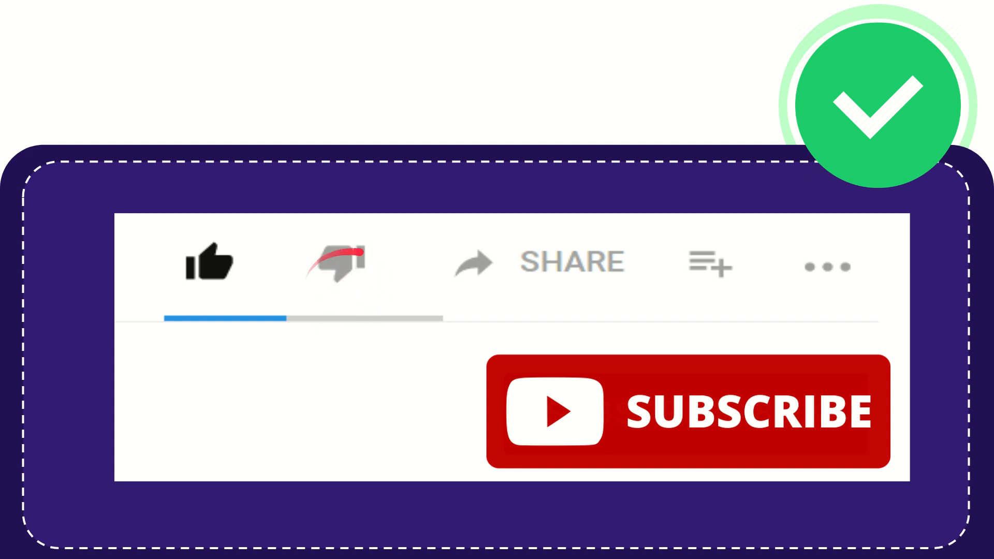
pyautogui.click(334, 262)
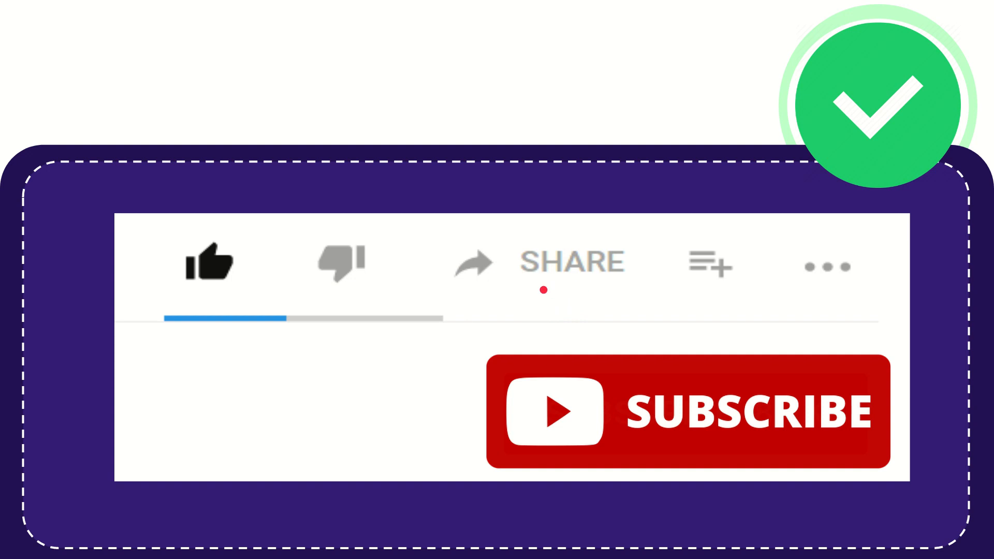
pyautogui.moveTo(558, 295); pyautogui.dragTo(612, 278)
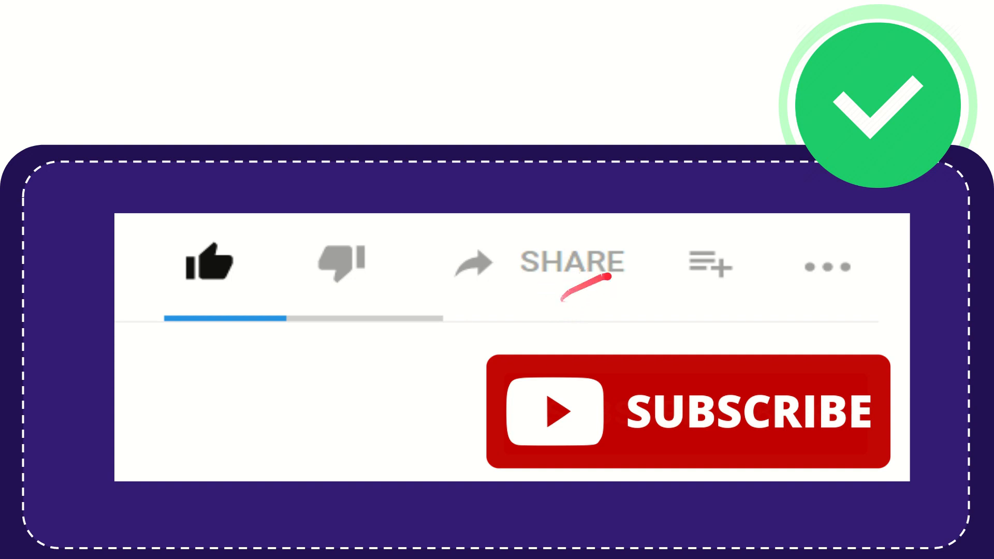